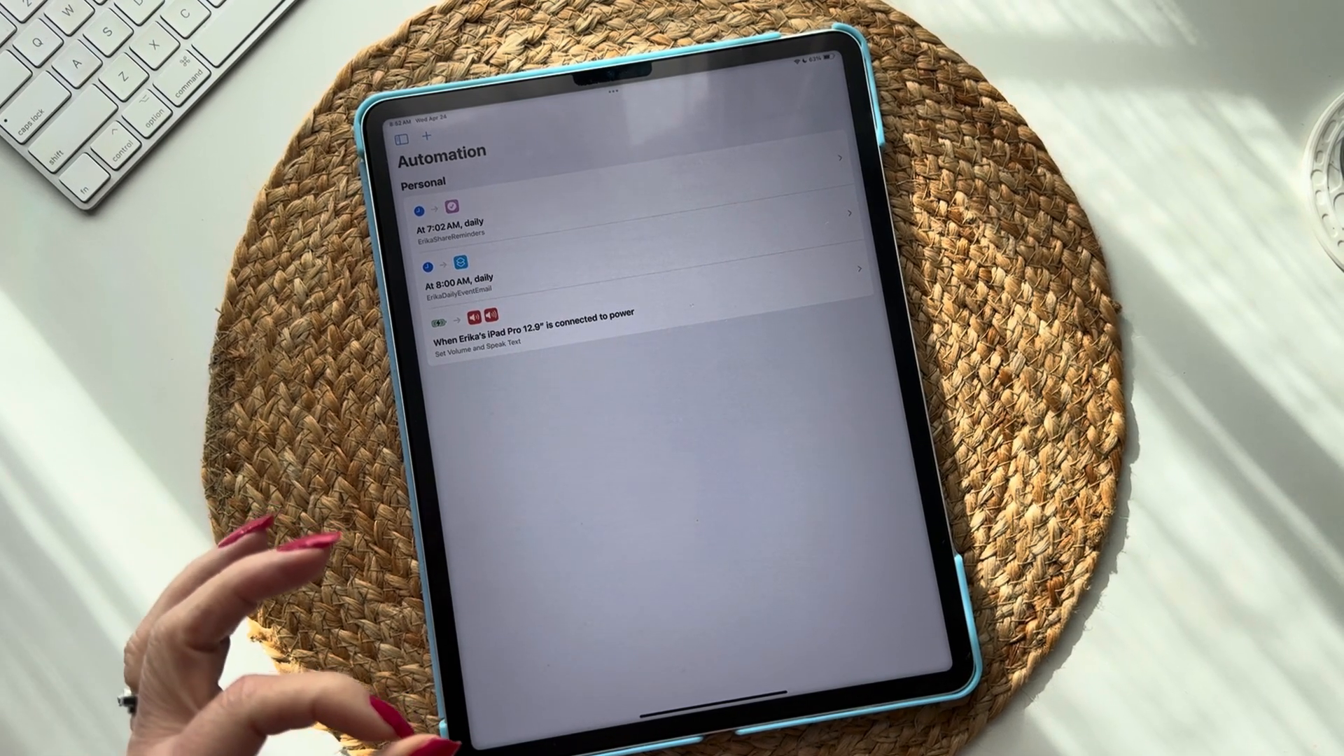
{"action": "mouse_move", "coordinate": [257, 582]}
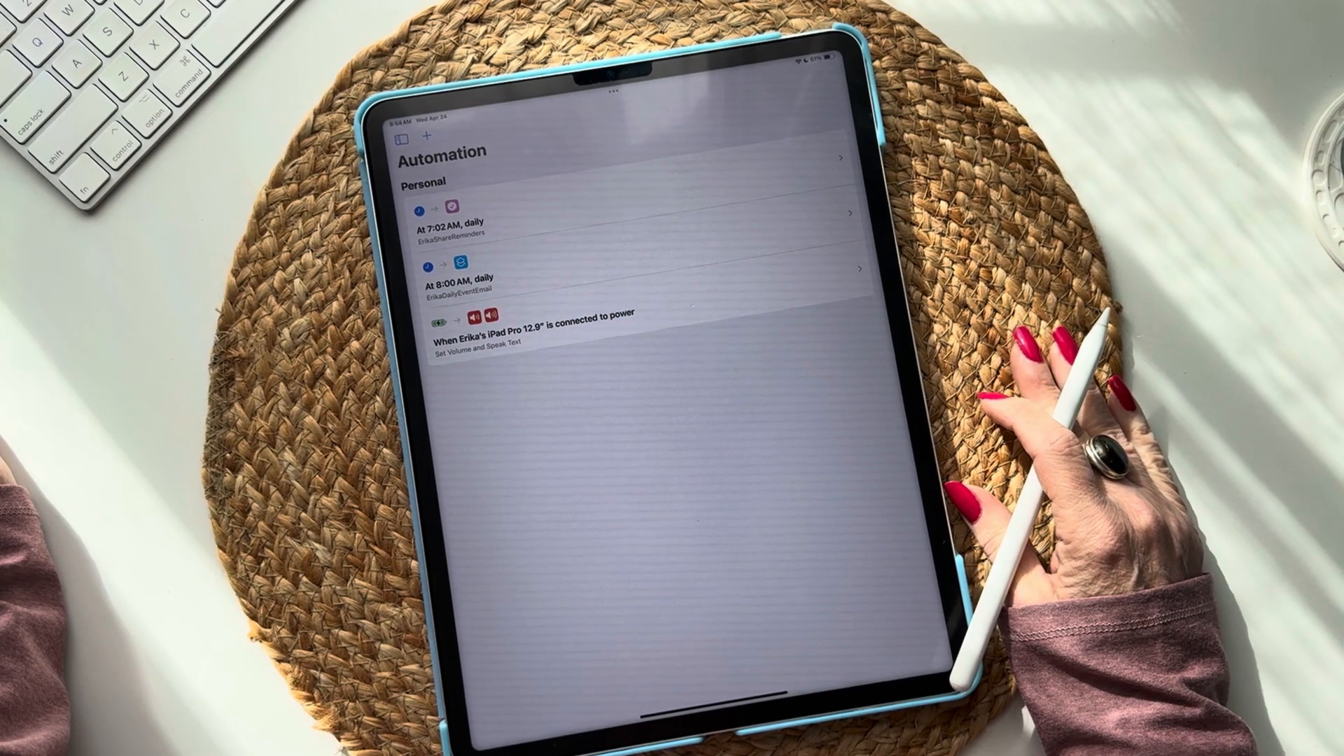
{"action": "mouse_move", "coordinate": [1029, 387]}
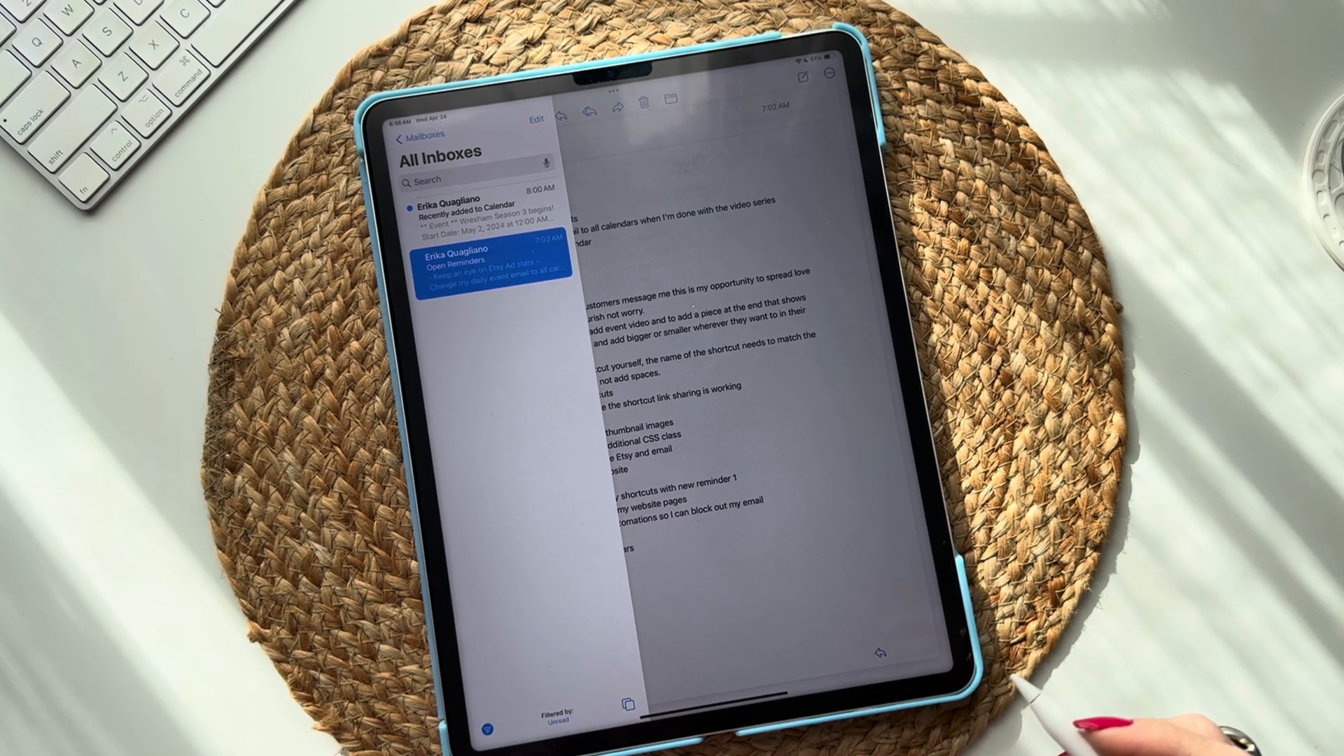
{"action": "mouse_move", "coordinate": [1158, 472]}
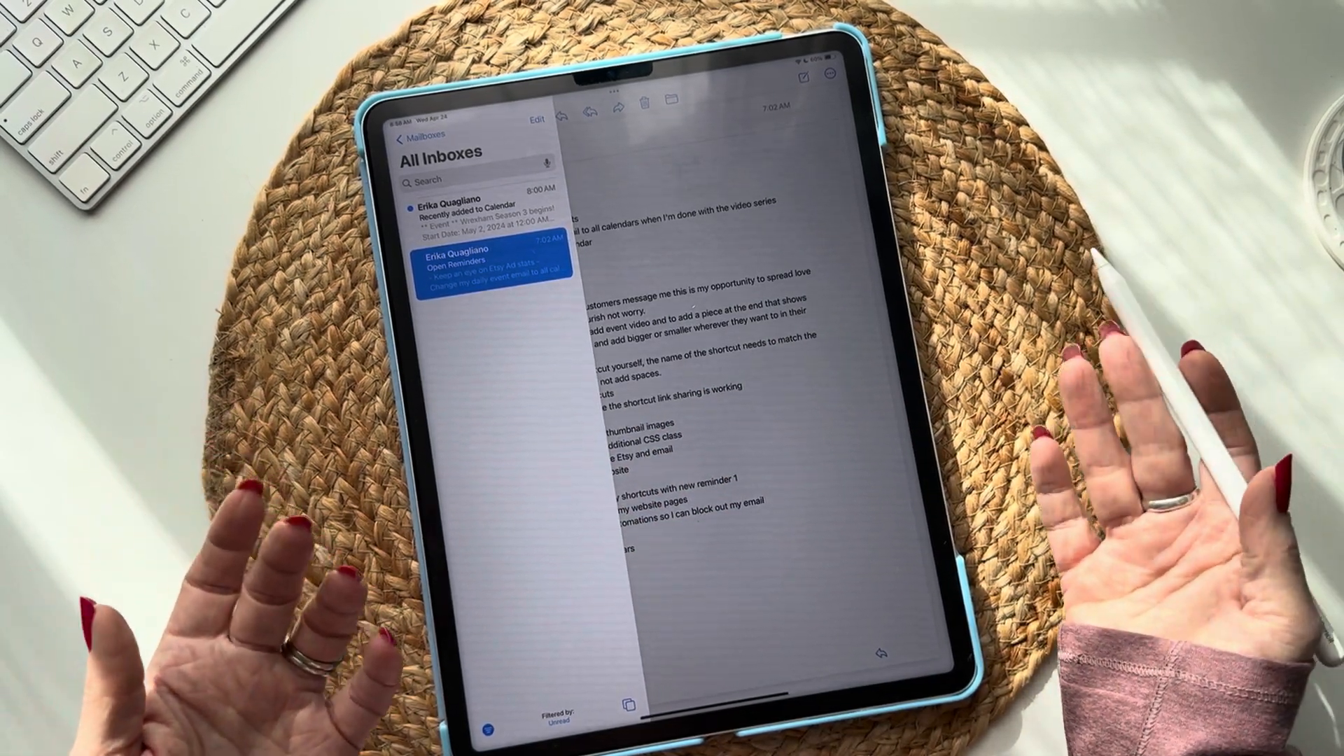
Scroll through the Recently added to Calendar email and show the All Inboxes list beside it
{"action": "left_click", "coordinate": [484, 218]}
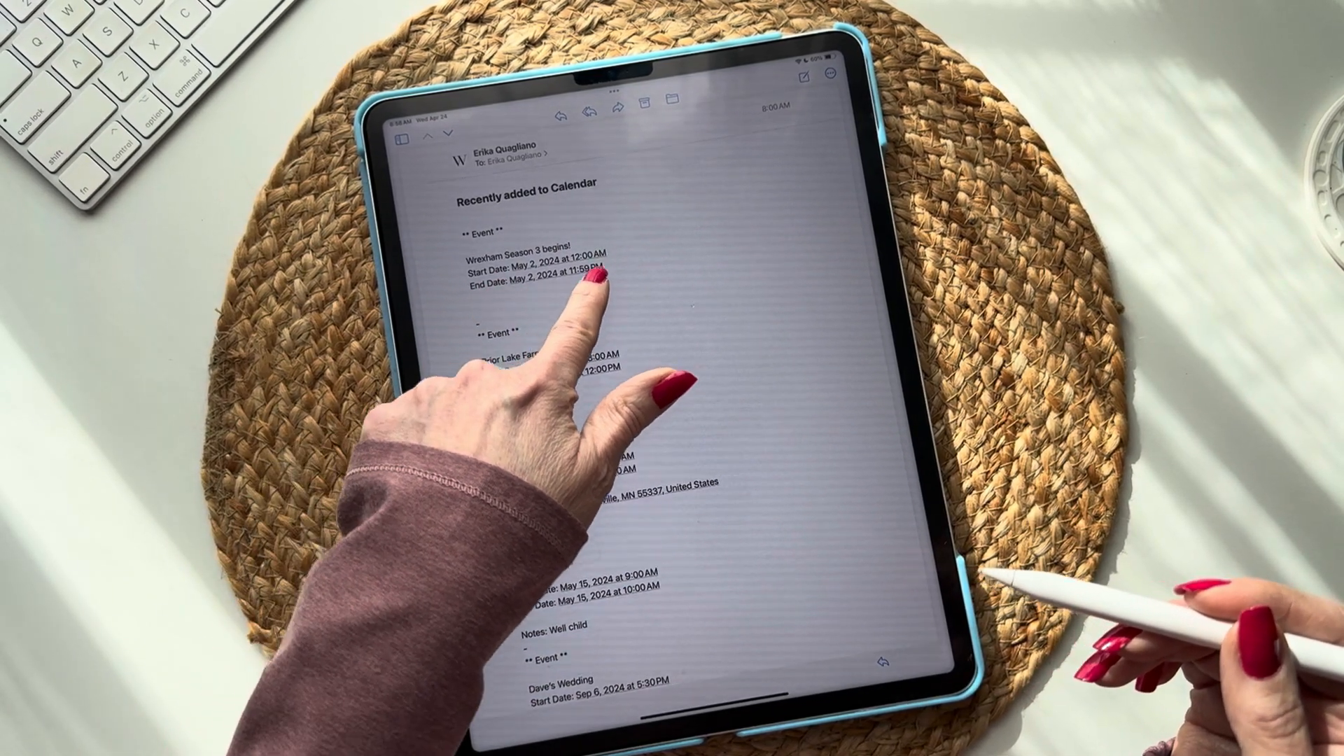
{"action": "scroll", "scroll_direction": "up", "scroll_amount": 3}
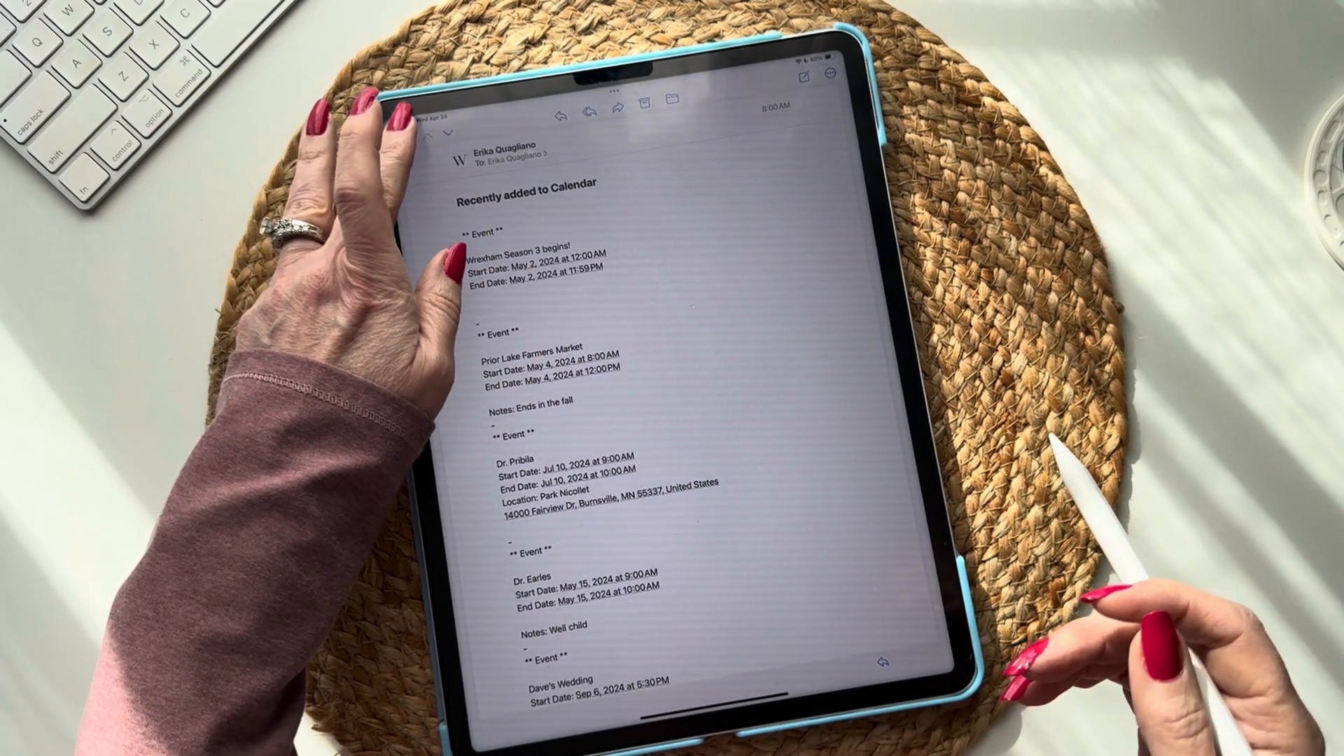
{"action": "left_click", "coordinate": [446, 116]}
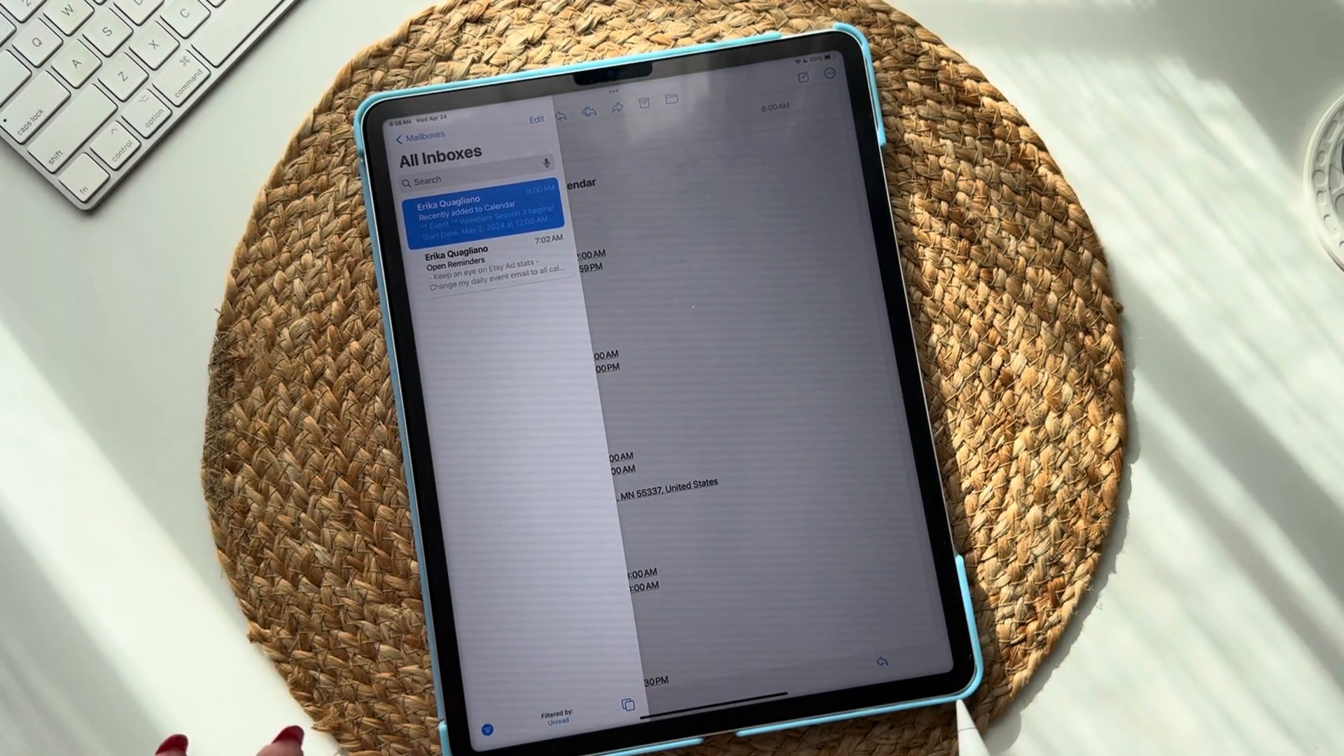